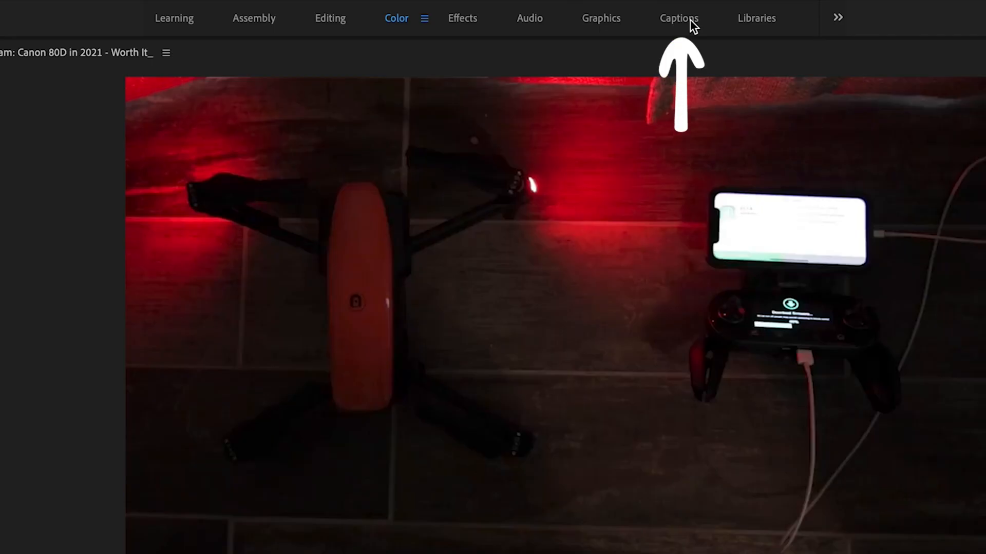
Open Transcribe sequence in the Captions workspace and browse the language list, keeping English.
click(677, 18)
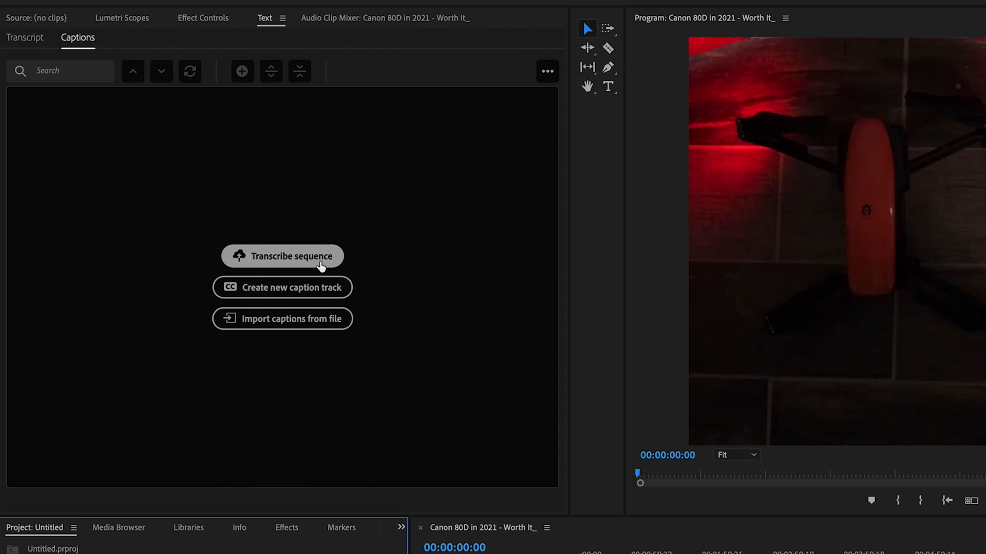
click(282, 256)
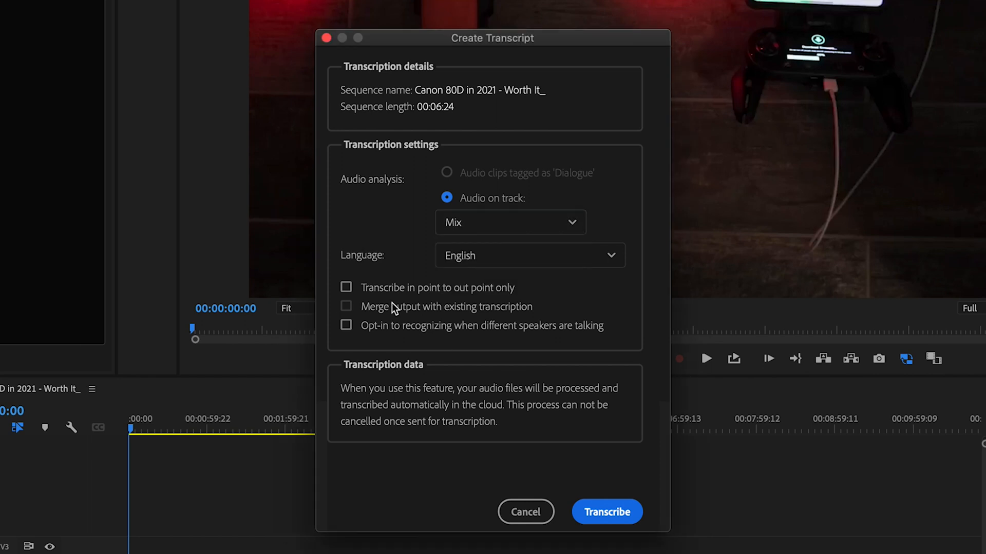
mouse_move(542, 261)
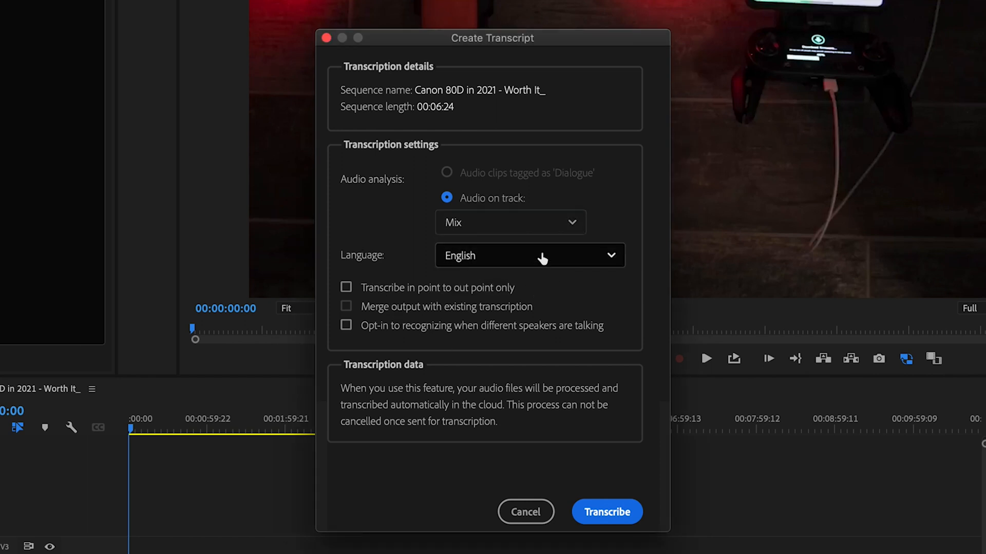
click(530, 256)
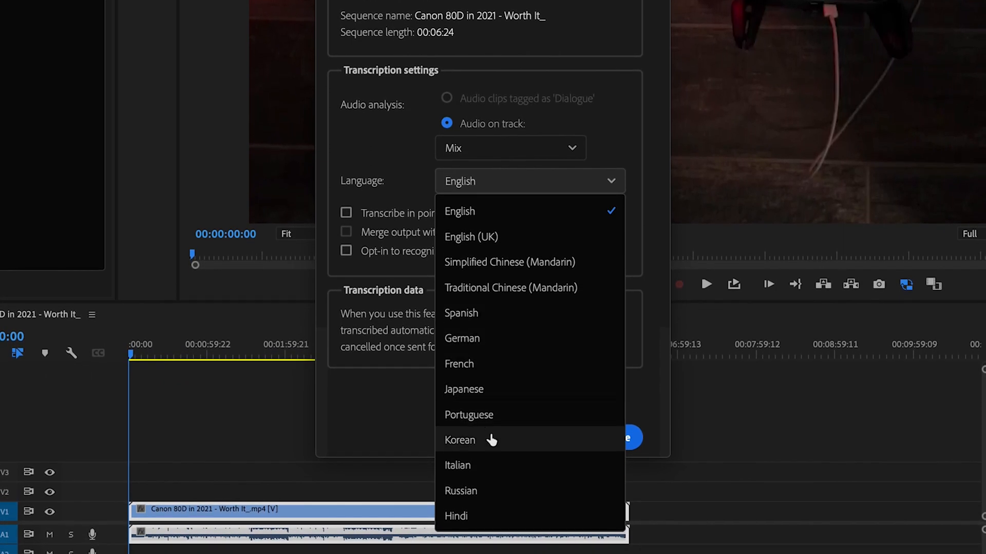
mouse_move(482, 491)
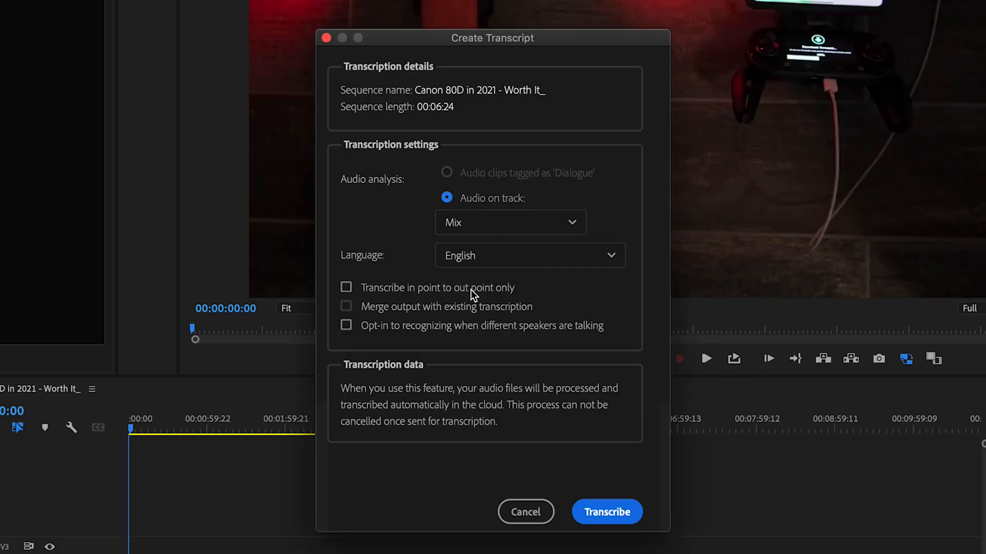
mouse_move(398, 302)
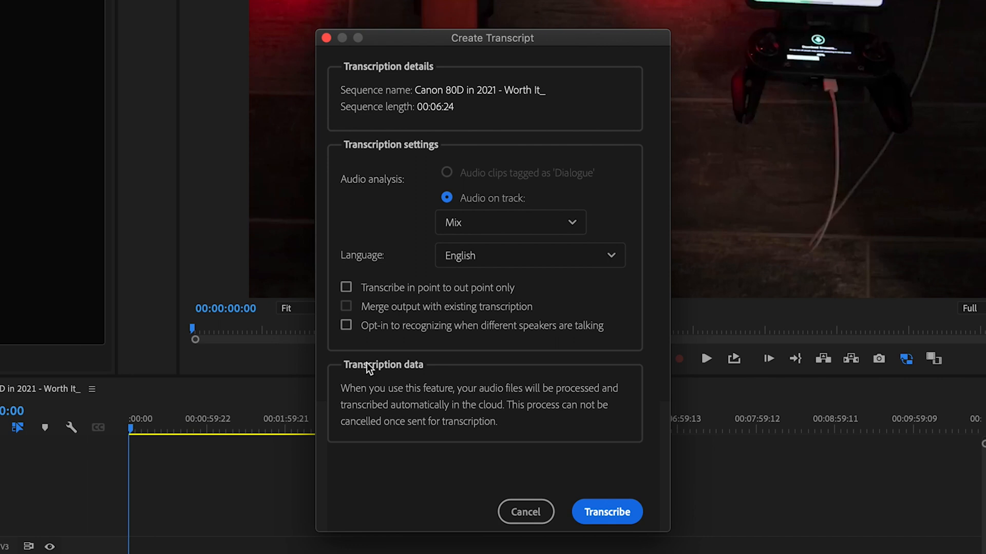
Run Transcribe to generate the speaker-by-speaker transcript in the Text panel.
click(607, 512)
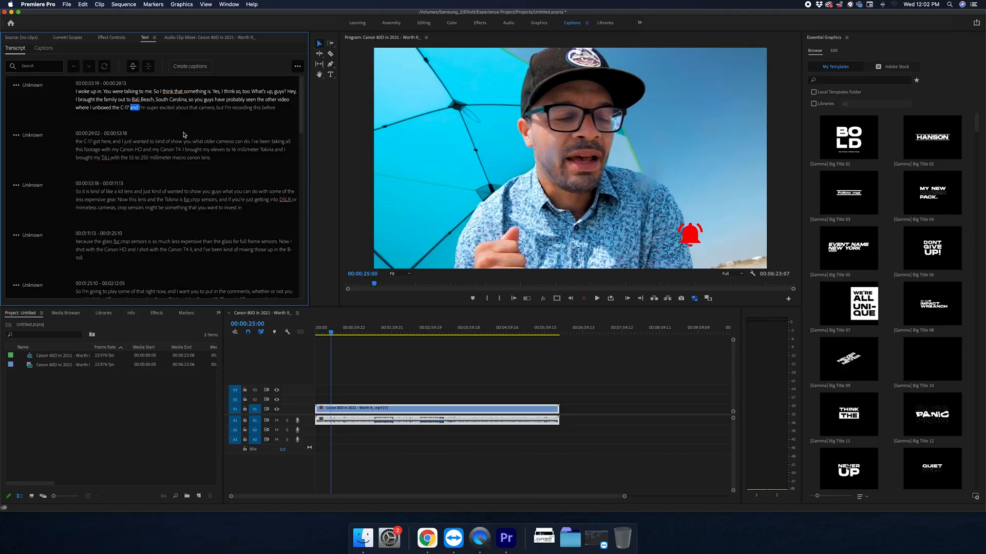
Replace 'Bali' with 'Folley' in the first transcript paragraph so it reads Folley Beach.
scroll(down, 3)
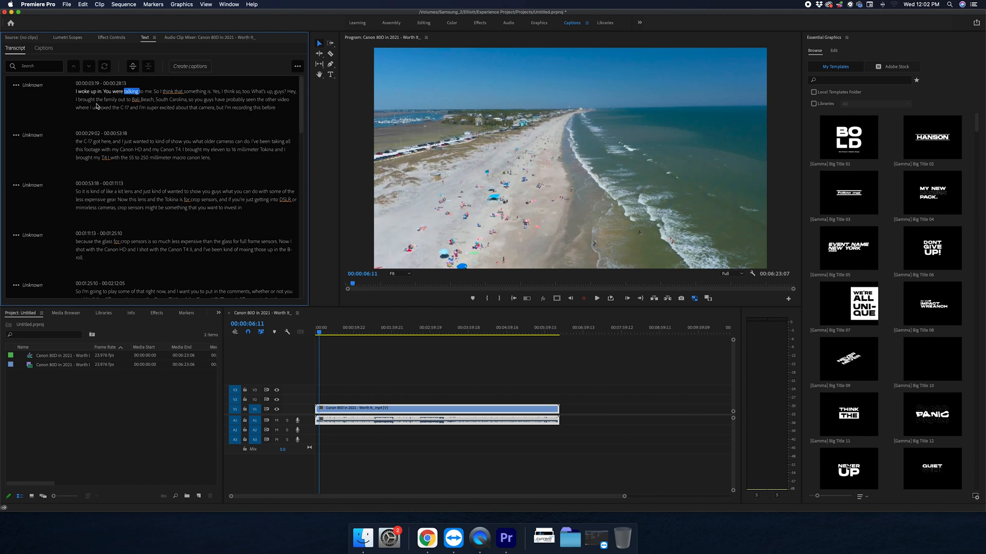
mouse_move(87, 115)
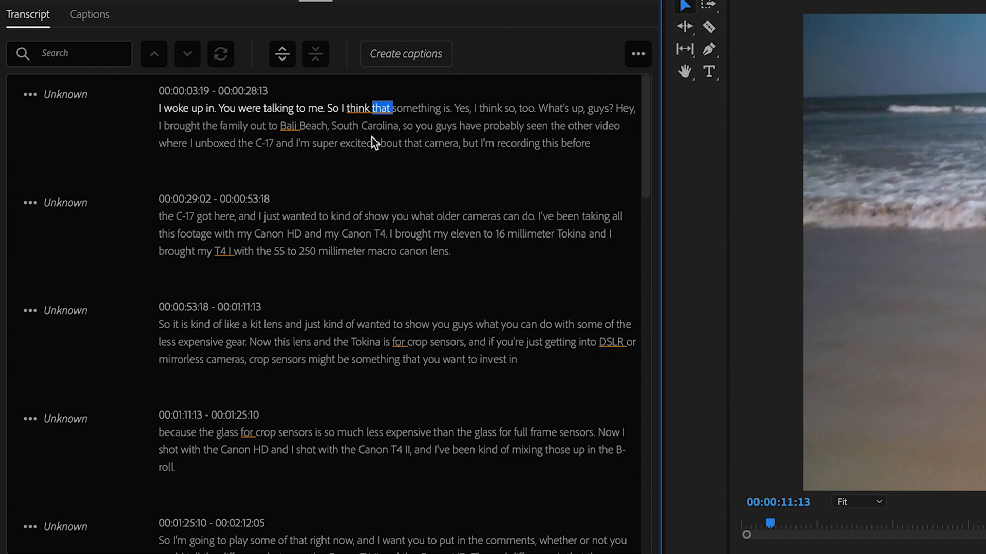
mouse_move(272, 167)
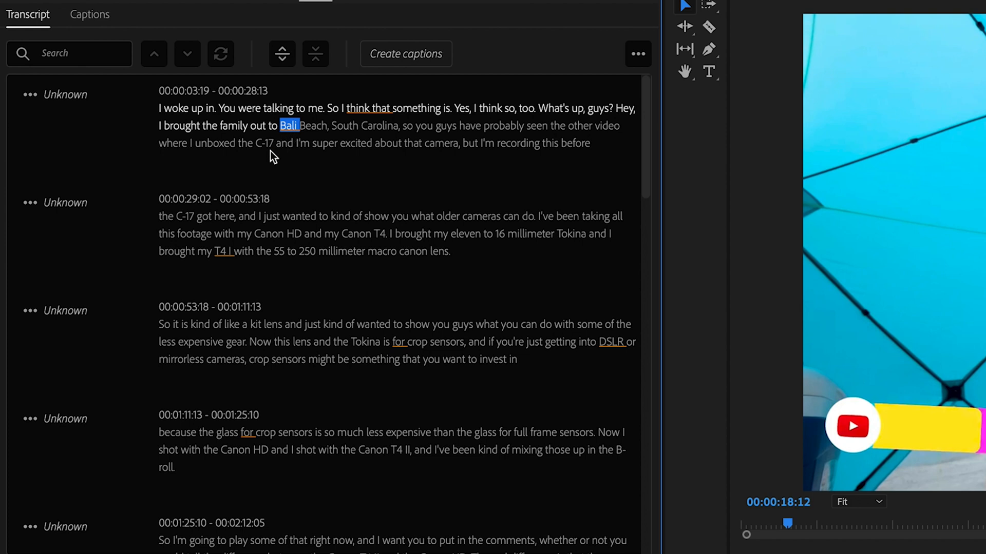
mouse_move(285, 132)
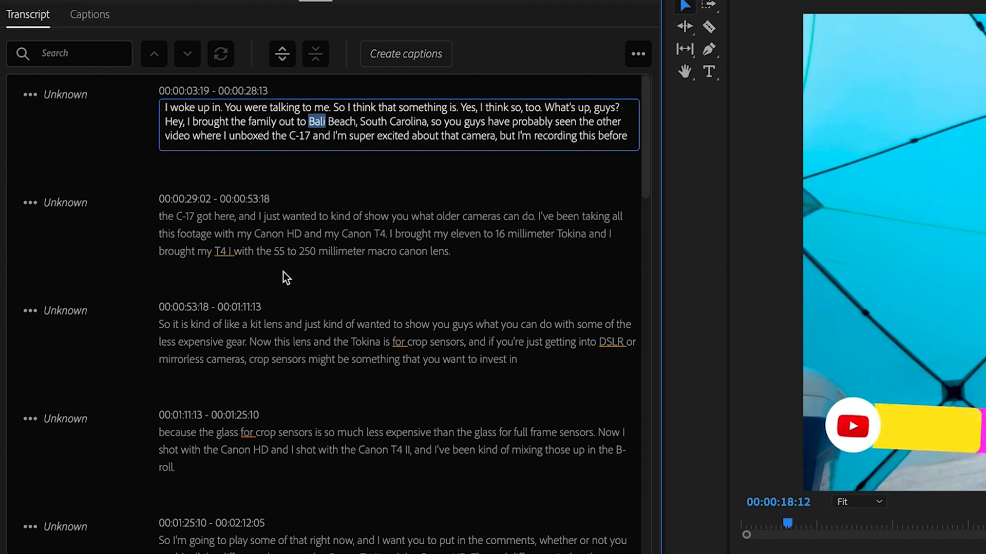
text(Folley)
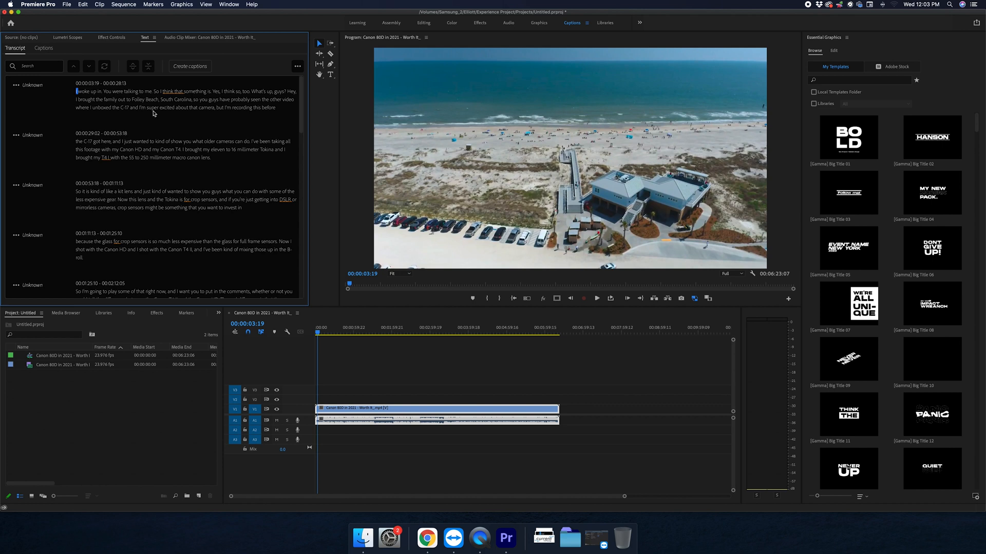
click(596, 298)
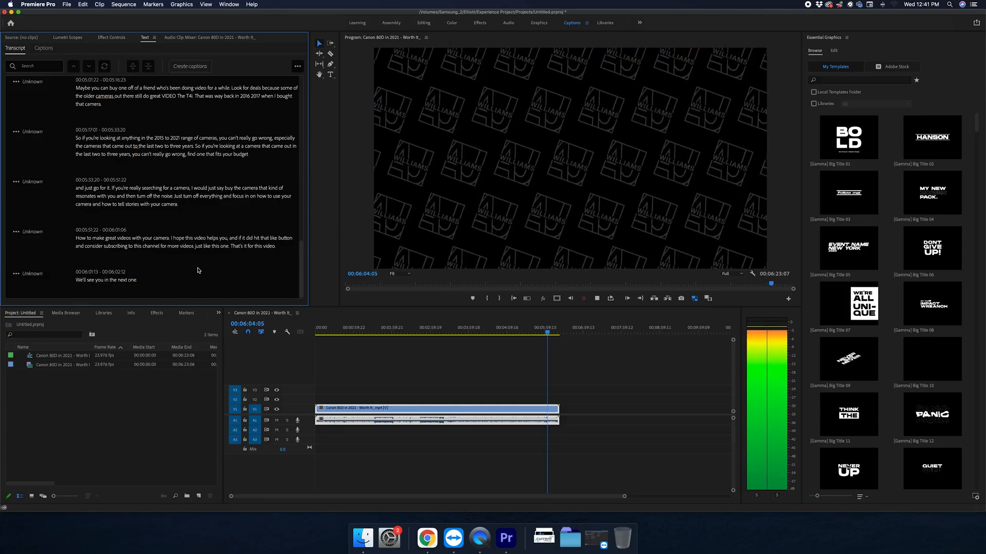
Create captions from the transcript using the CEA-608 Default caption preset.
click(190, 66)
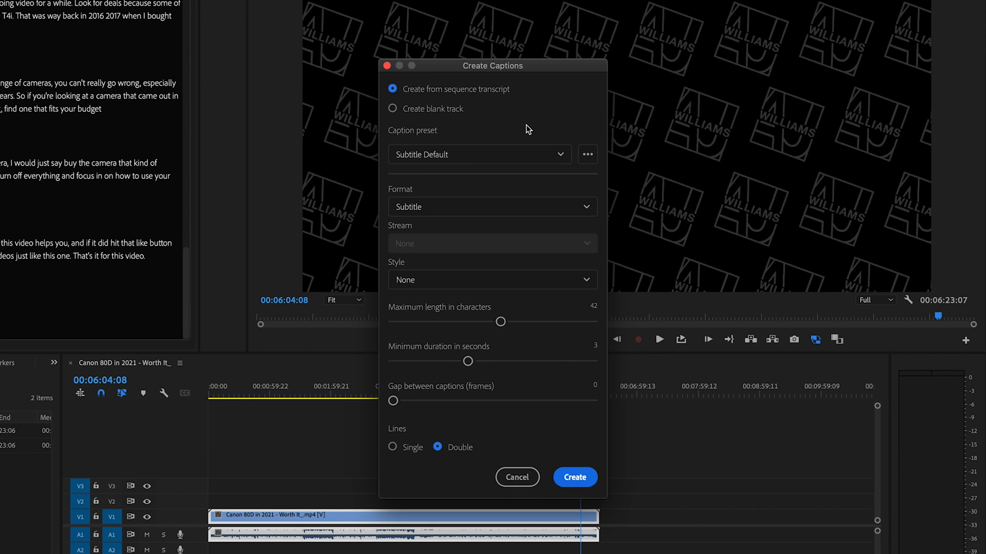
click(479, 154)
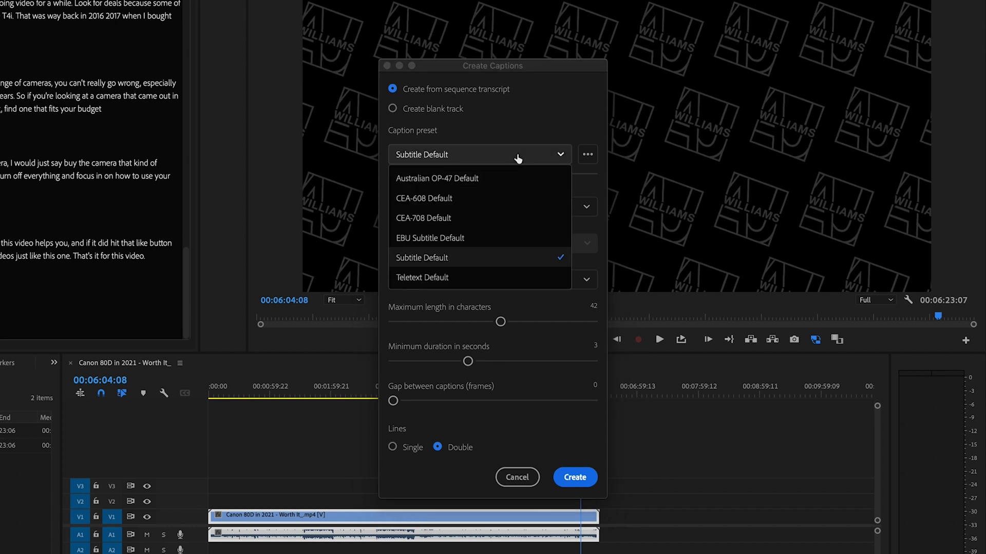
click(492, 207)
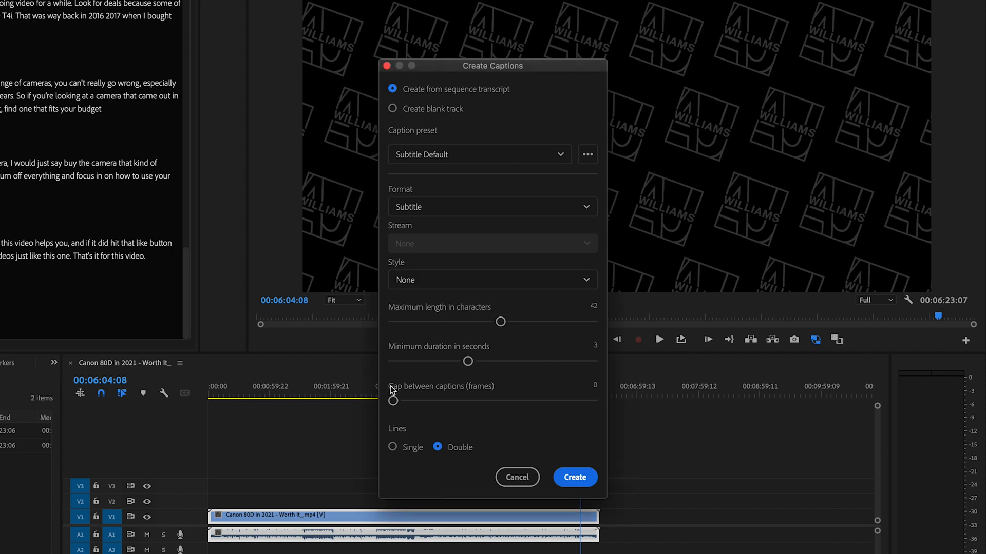
mouse_move(477, 148)
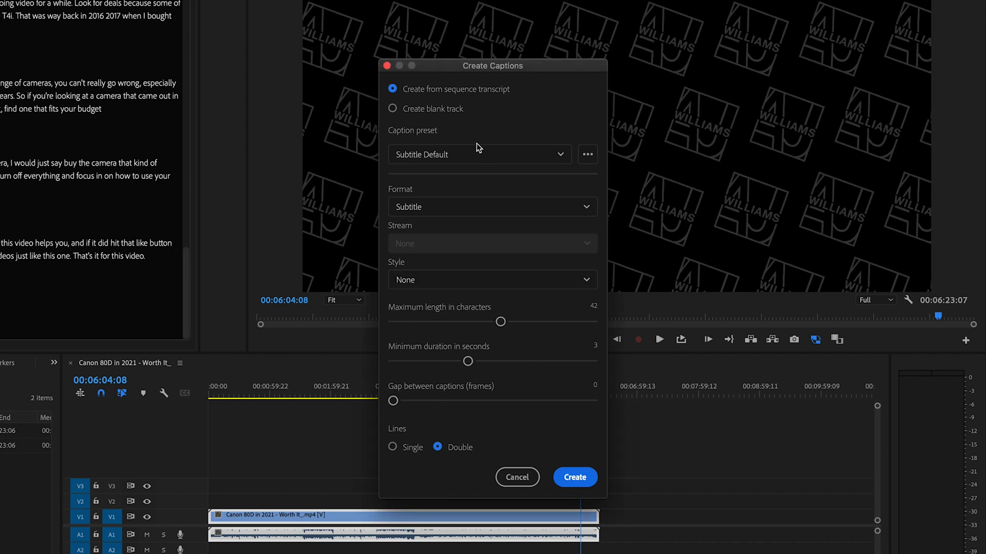
click(479, 154)
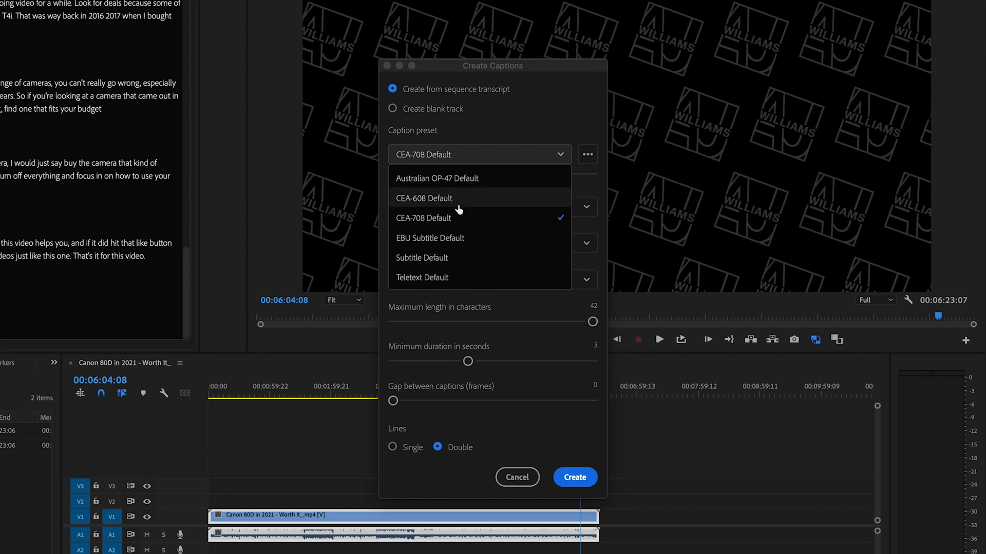
click(424, 198)
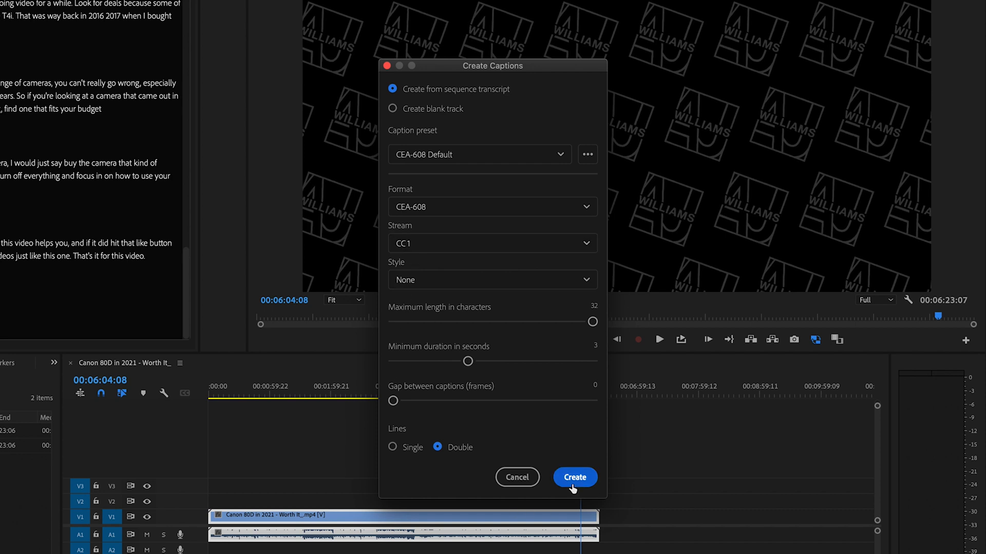
click(575, 478)
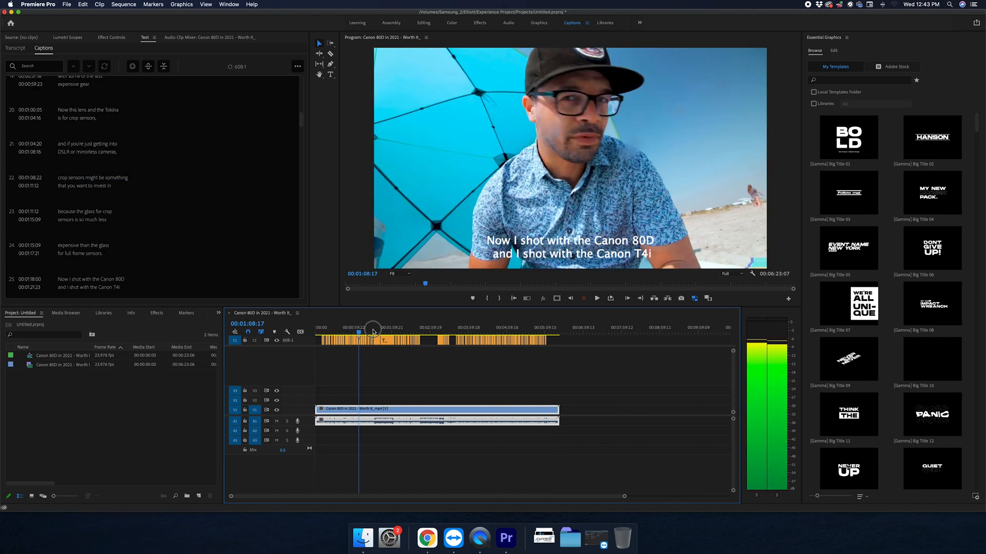
Scrub the playhead through the timeline to review the captions toward the sequence end.
drag(359, 331, 436, 331)
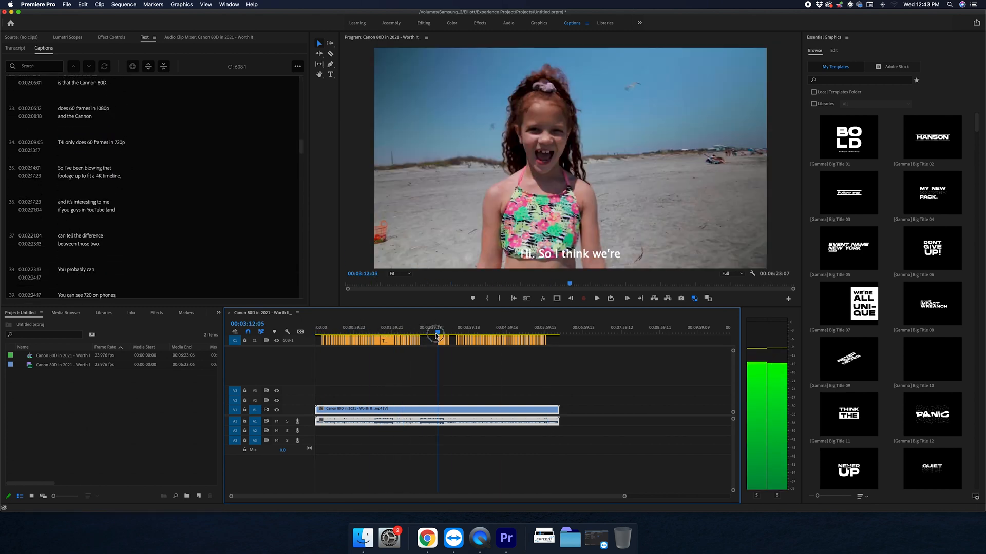
click(460, 335)
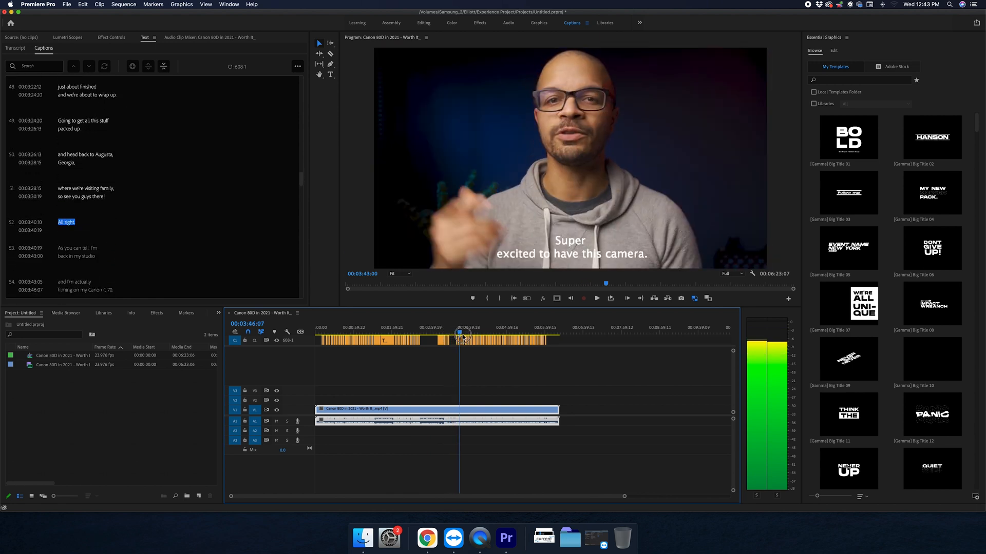
drag(459, 333, 478, 333)
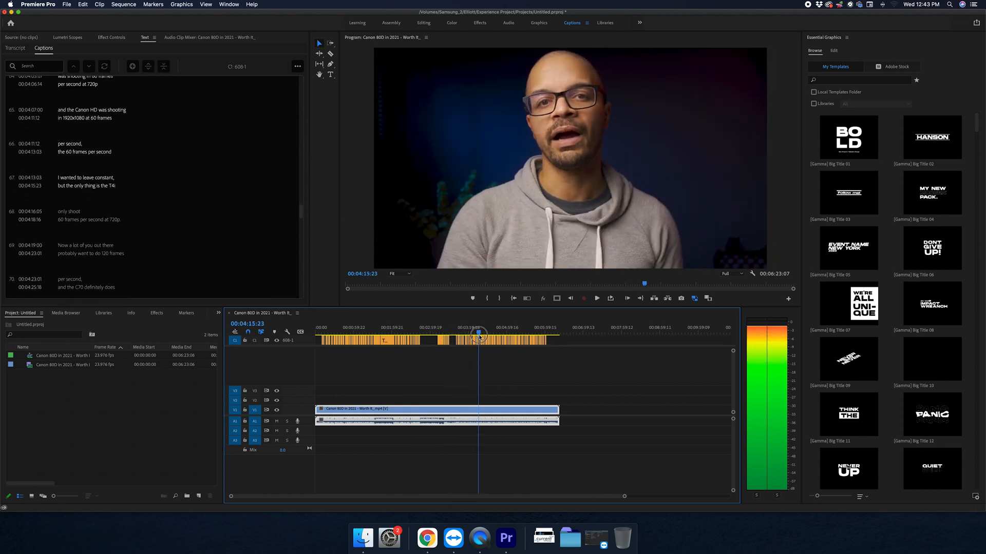
drag(479, 335, 536, 342)
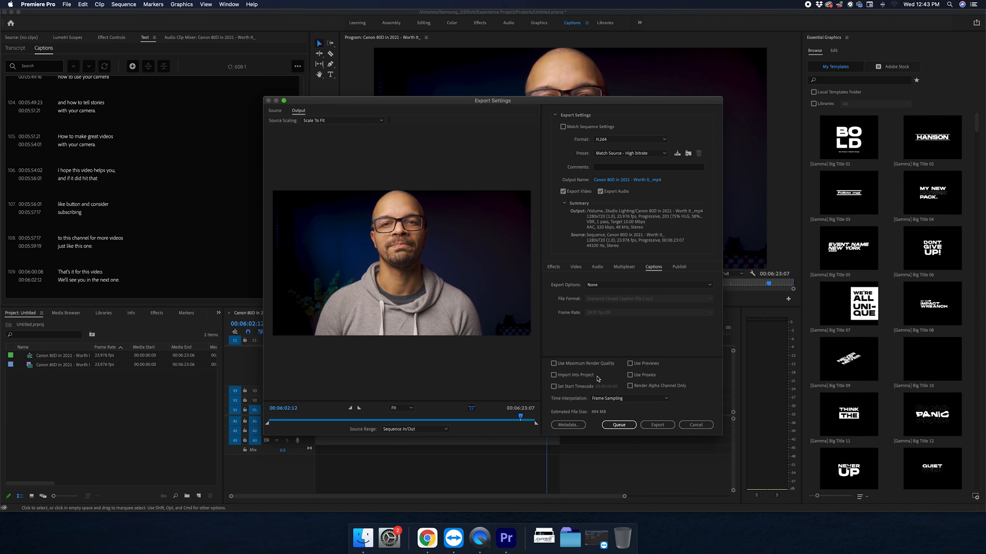
mouse_move(559, 279)
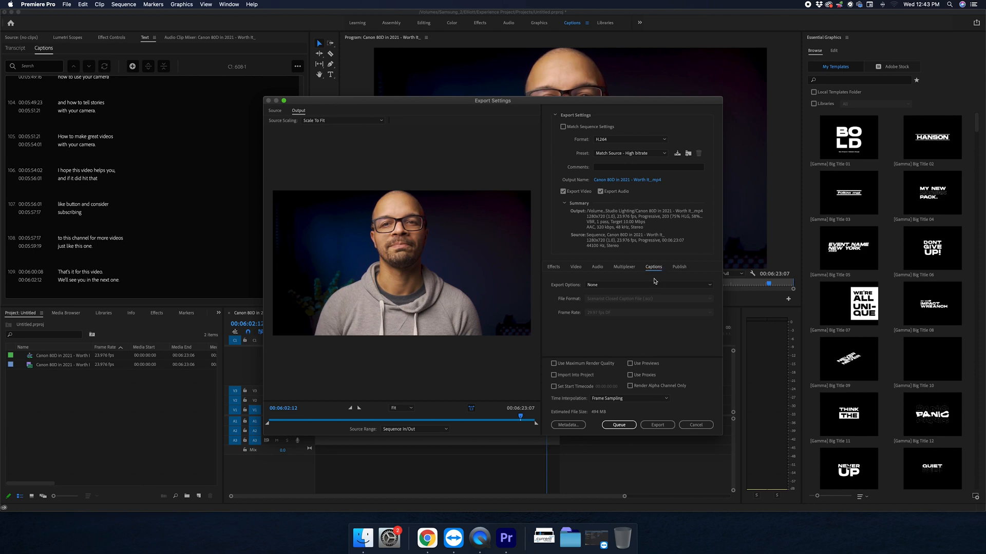
Export a SubRip (.srt) sidecar caption file with Export Video turned off.
click(649, 285)
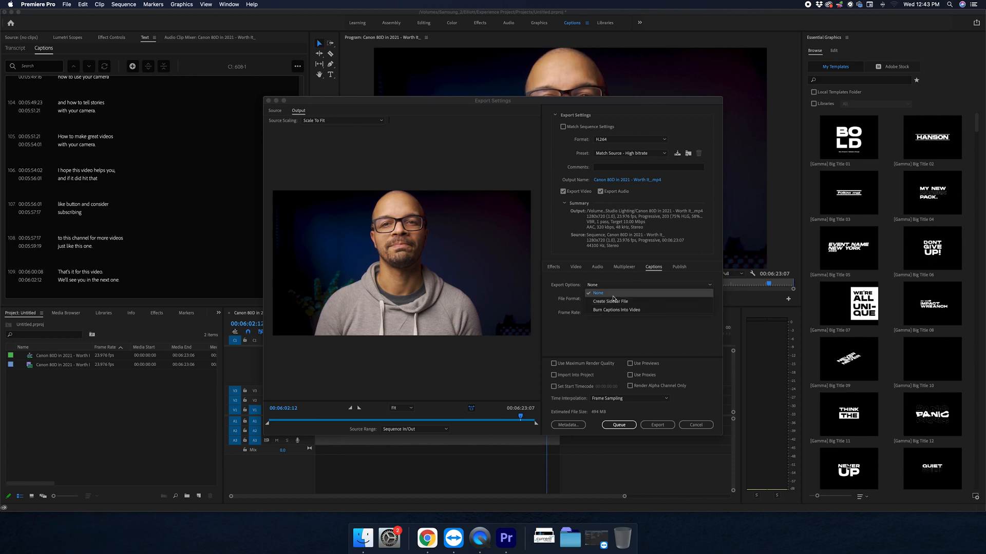
click(610, 301)
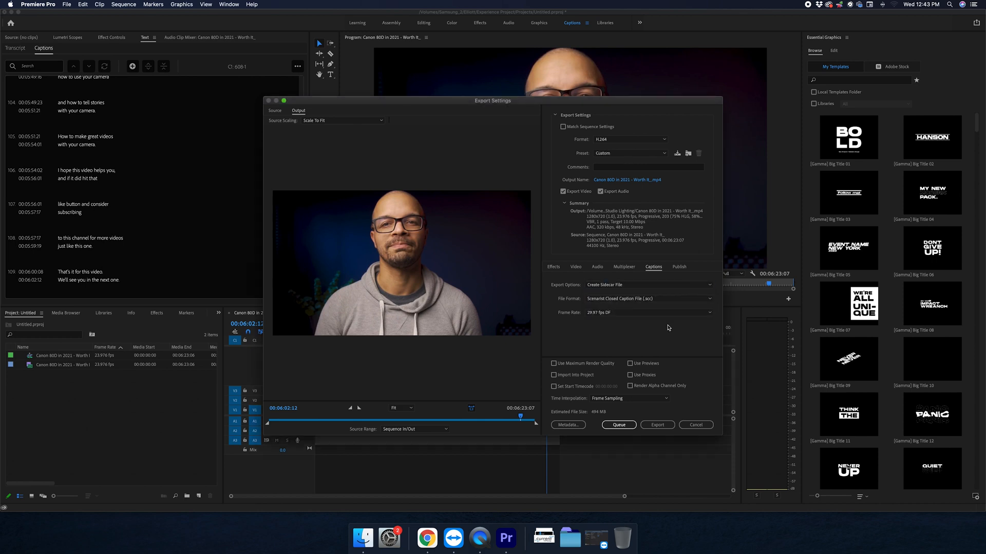
click(649, 298)
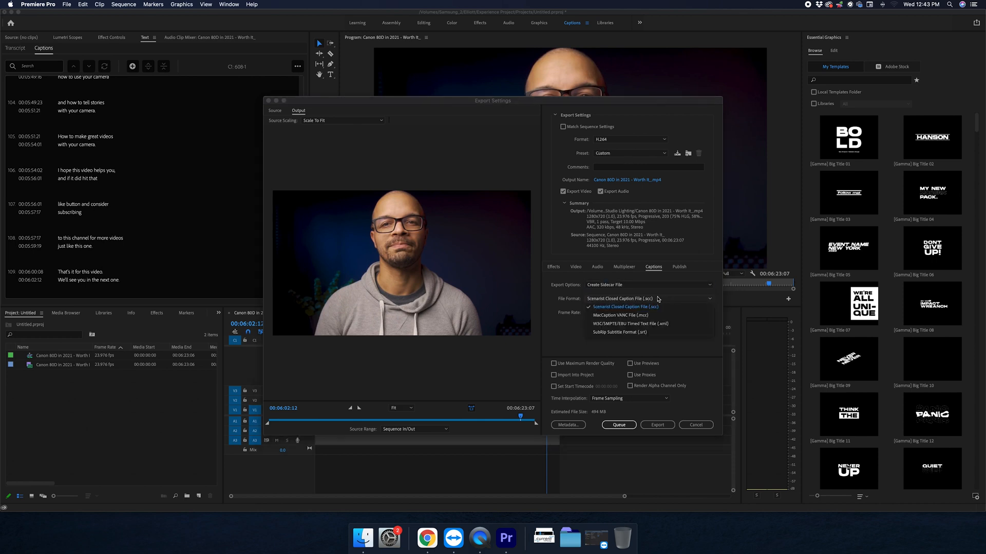
mouse_move(619, 332)
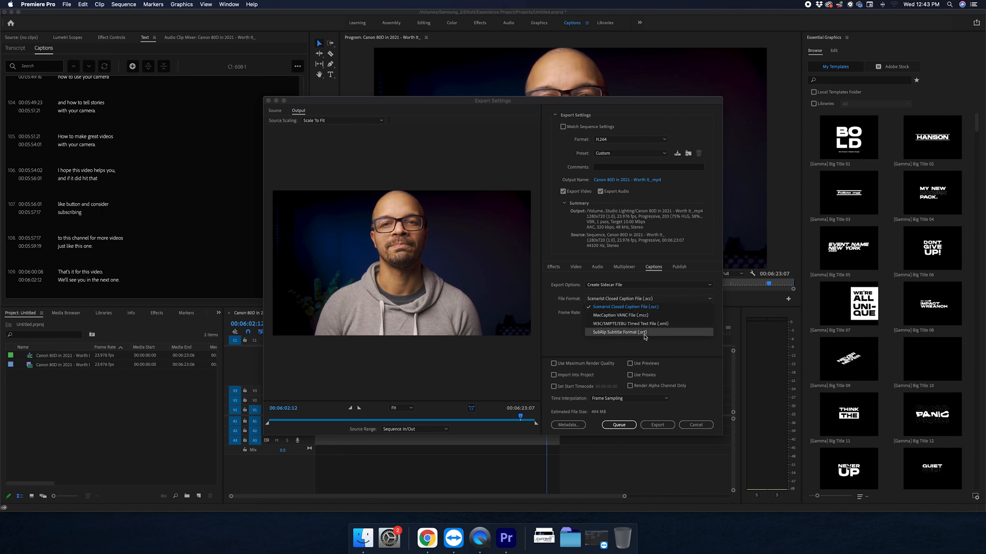
click(619, 332)
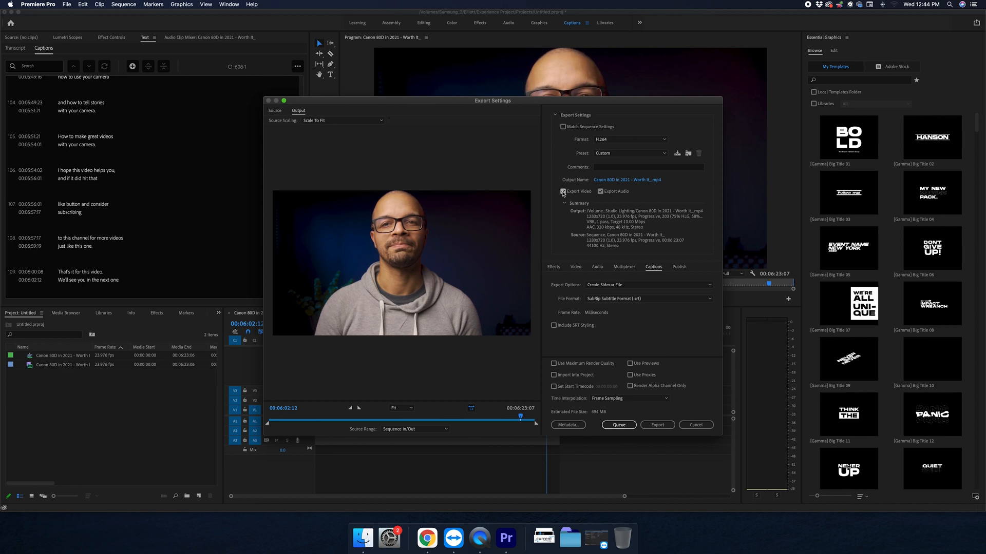
click(563, 191)
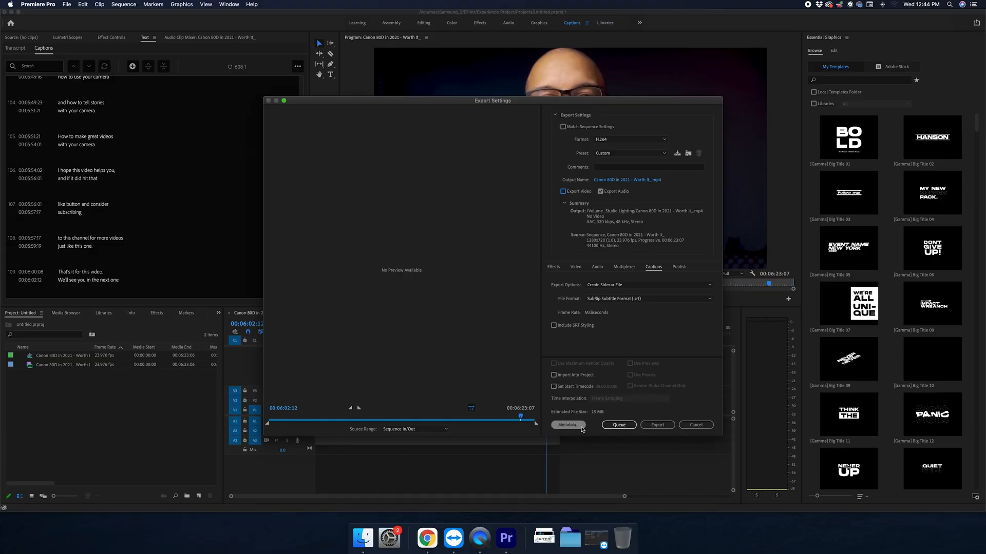
click(658, 425)
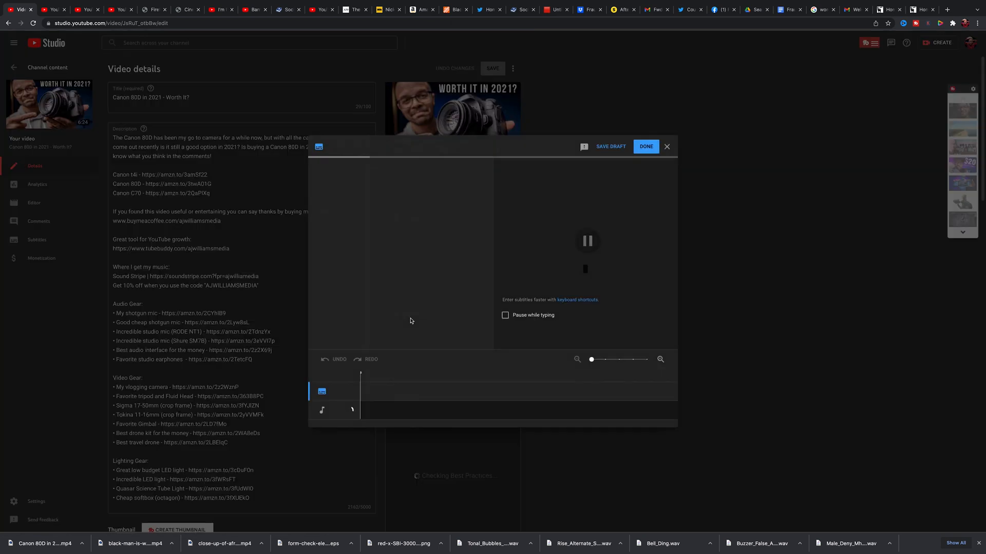
Upload the exported .srt file to YouTube Studio subtitles as a file with timing.
click(585, 240)
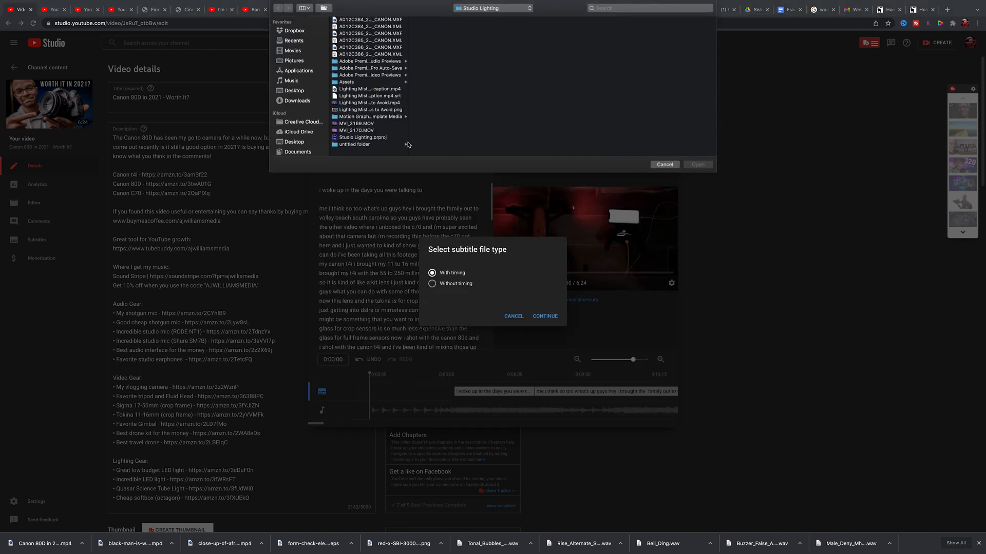
click(422, 156)
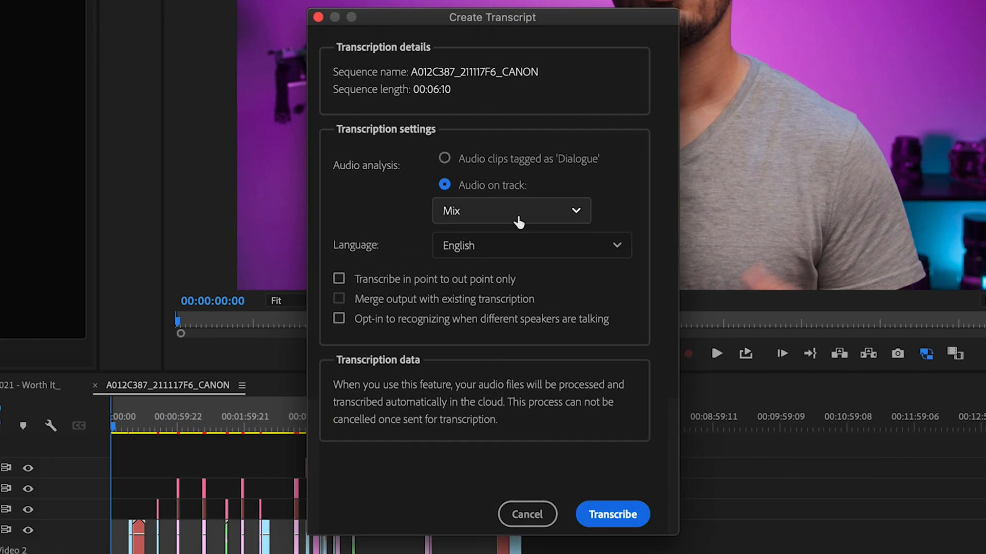
Tag the clips as Dialogue and set Create Transcript to analyze Dialogue-tagged clips.
click(511, 211)
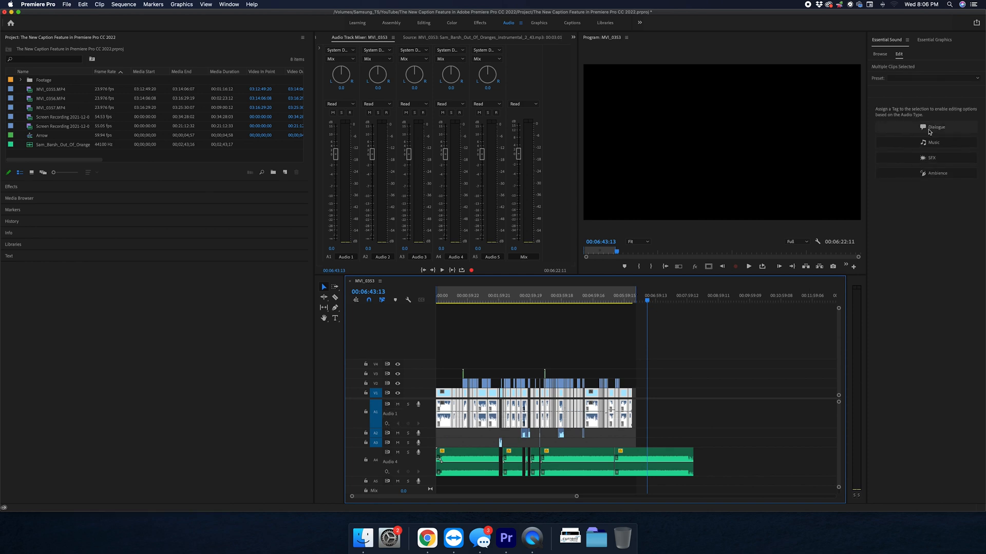
click(936, 127)
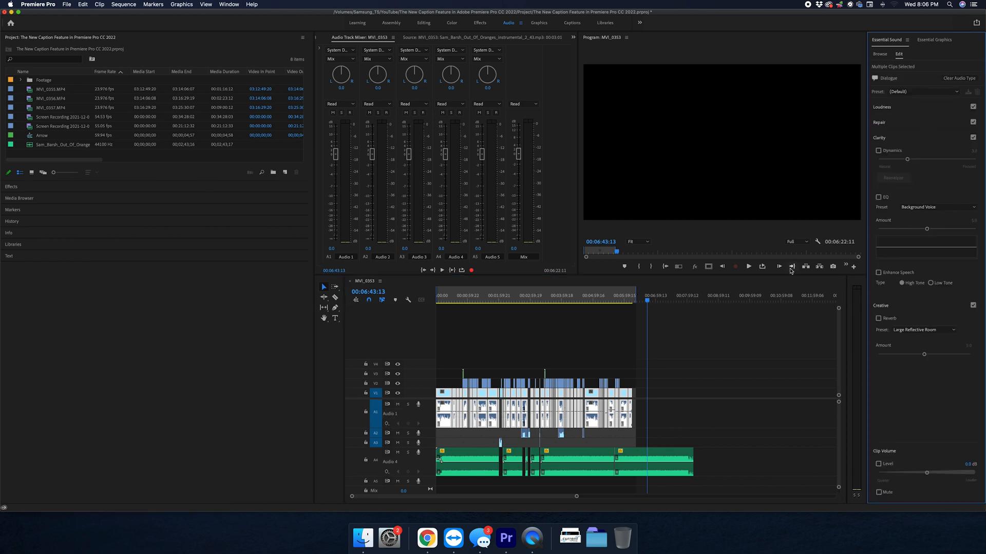
click(570, 22)
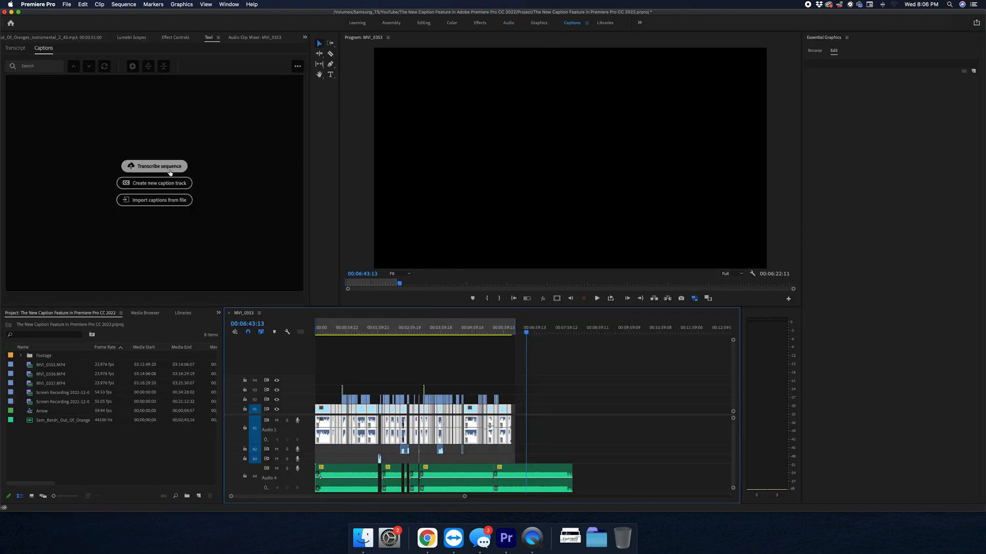
click(154, 166)
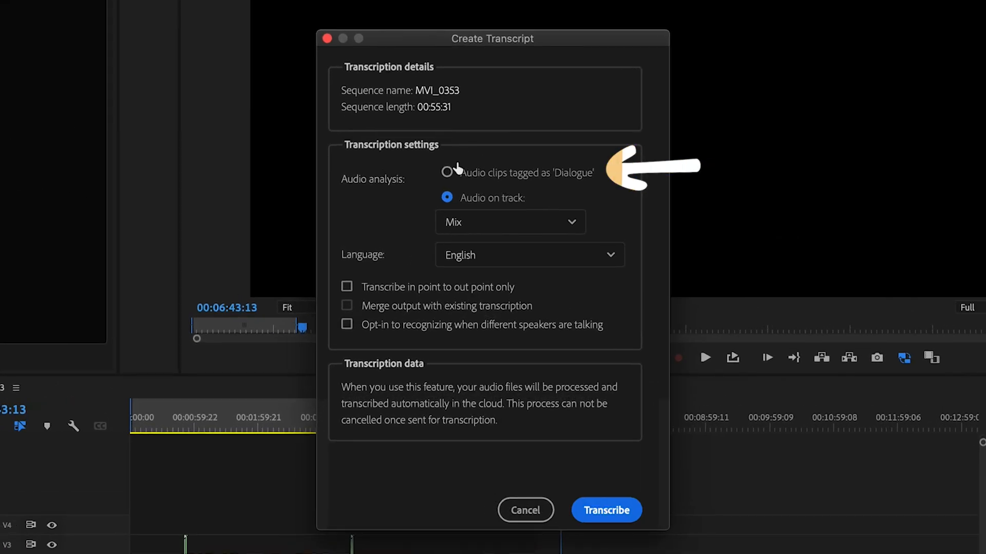
click(447, 172)
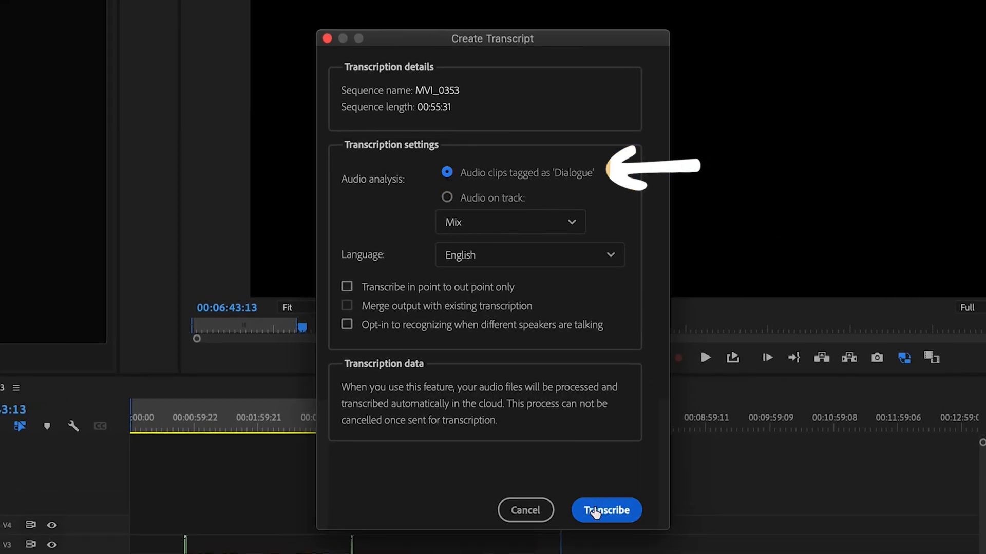